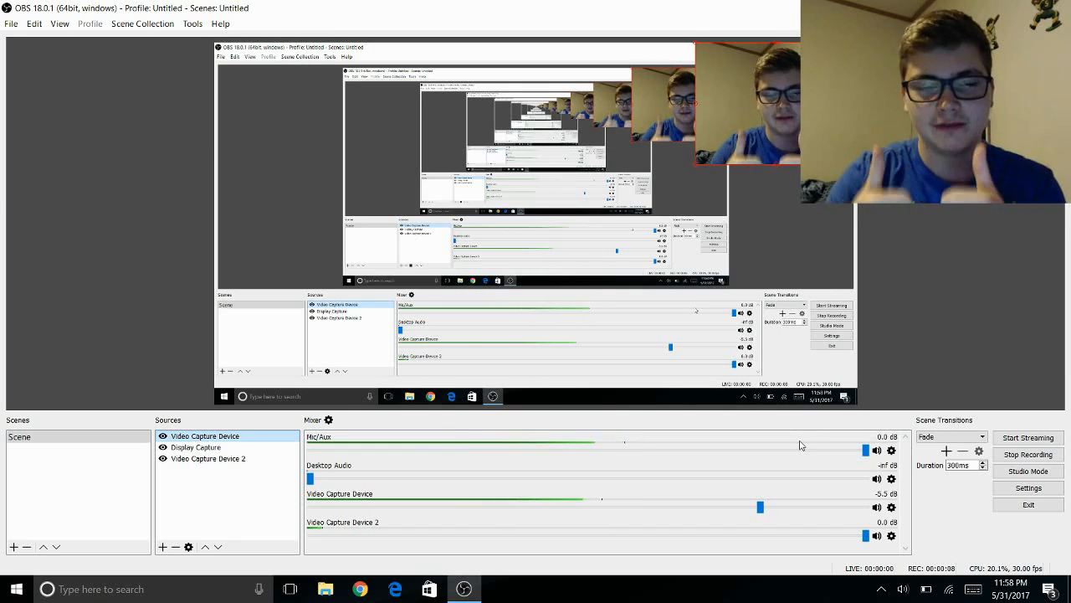
Step: Add a Video Delay (Async) filter to the Video Capture Device source, delay 0 ms
left_click(308, 284)
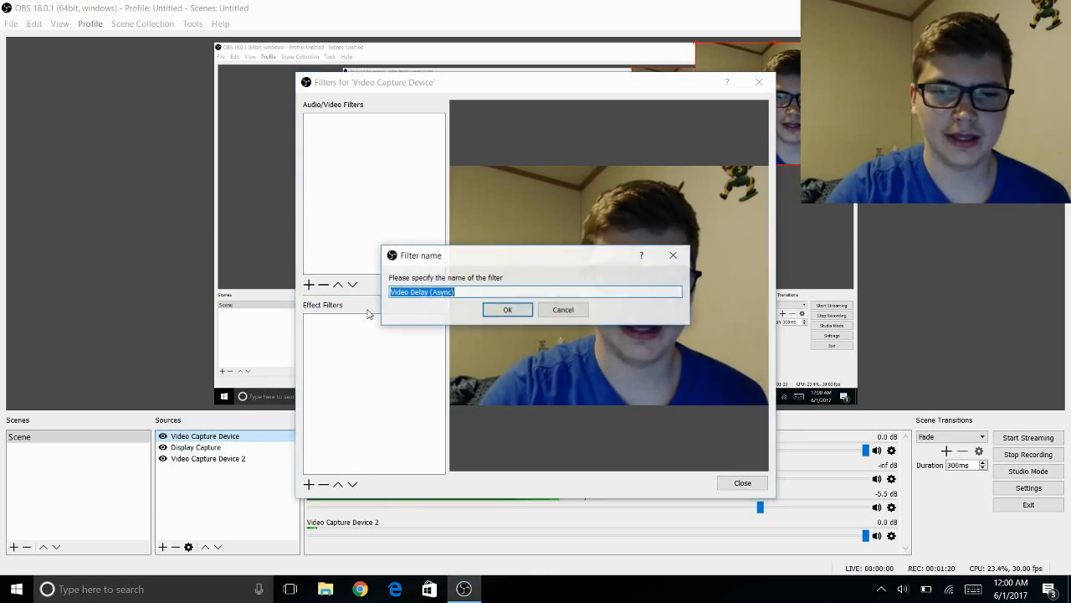
left_click(507, 308)
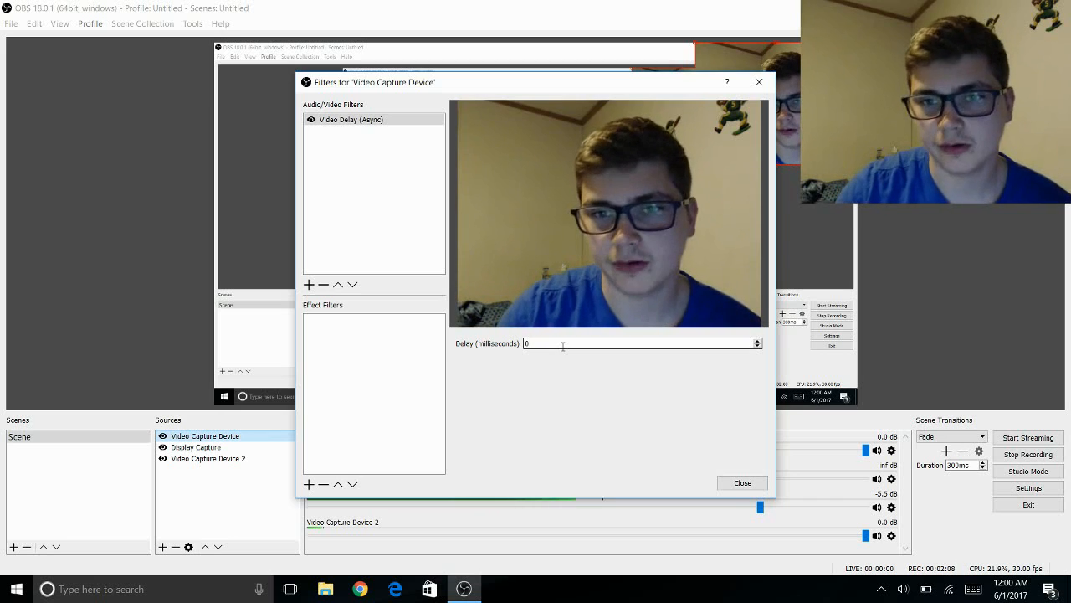